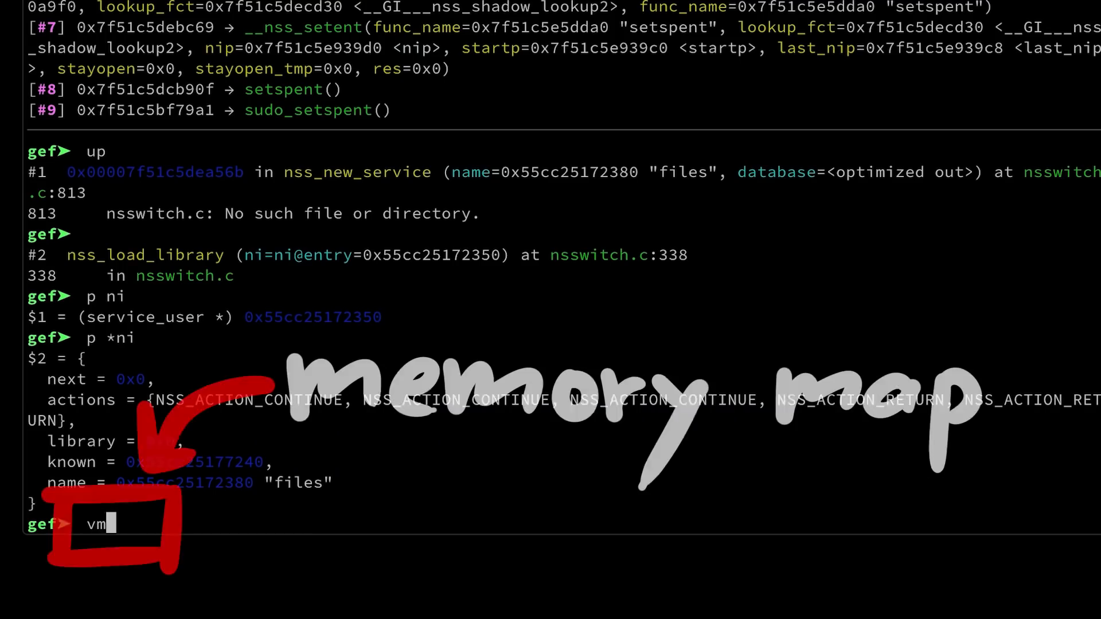
Run vmmap to list the crashed sudoedit process's memory mappings.
{"action": "key", "text": "Return"}
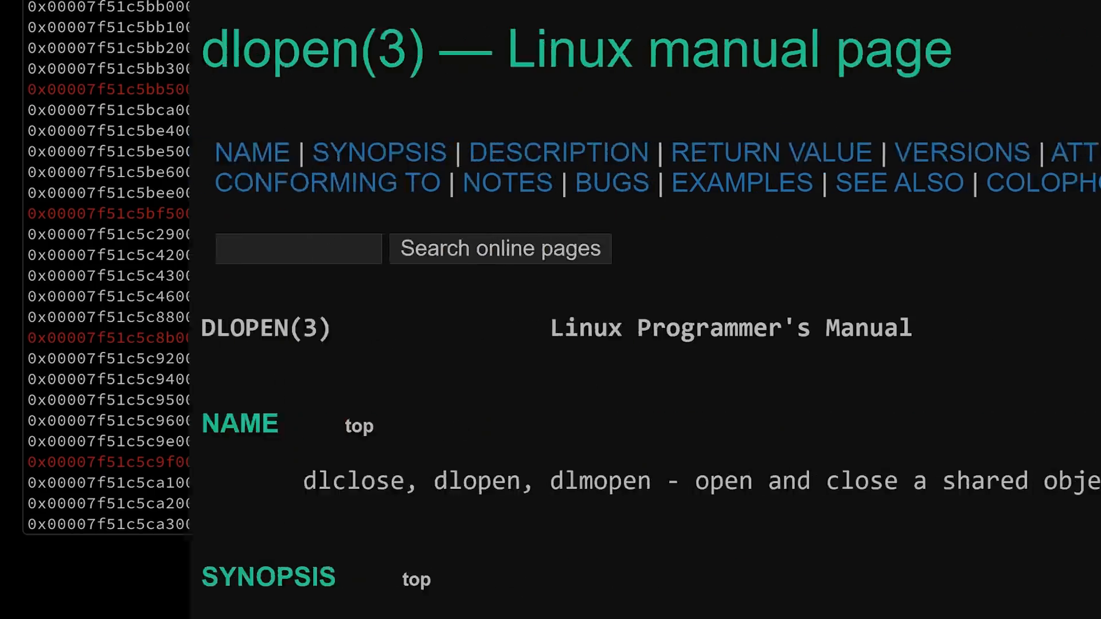
Scroll through the dlopen(3) manual page on man7.org.
{"action": "scroll", "scroll_direction": "down", "scroll_amount": 3}
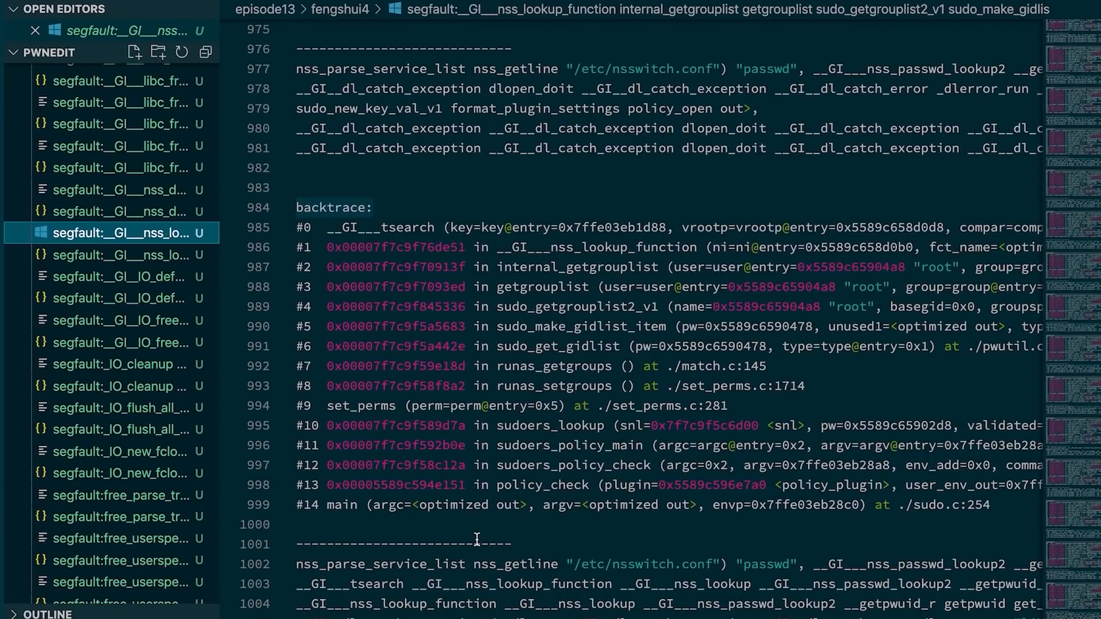
{"action": "mouse_move", "coordinate": [118, 228]}
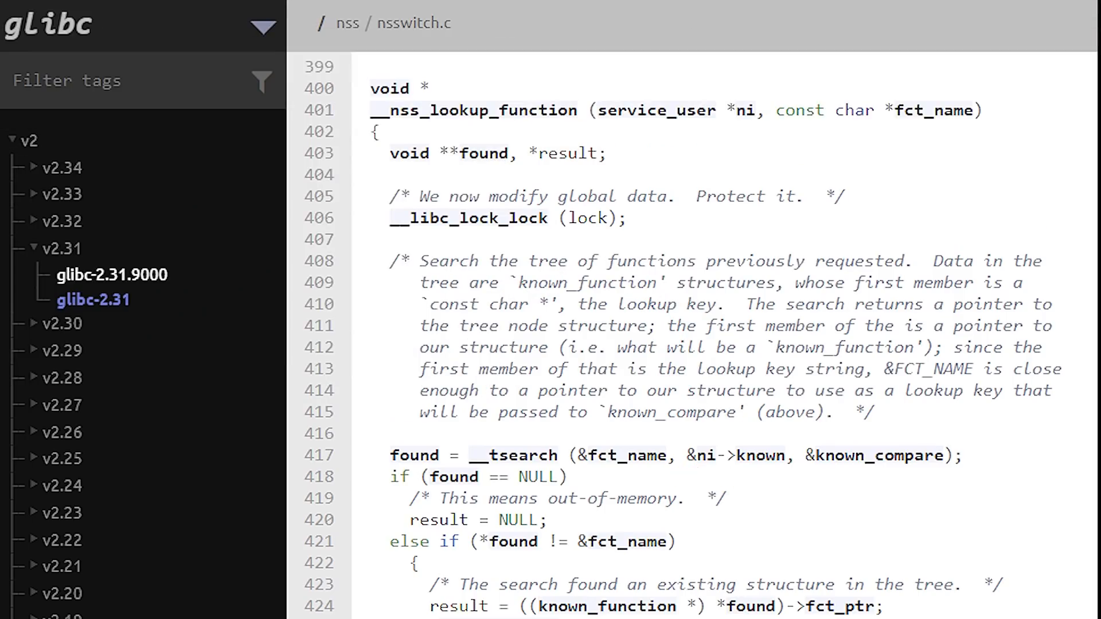
Scroll nsswitch.c down to __nss_lookup_function and nss_load_library's ni->library handling.
{"action": "scroll", "scroll_direction": "down", "scroll_amount": 3}
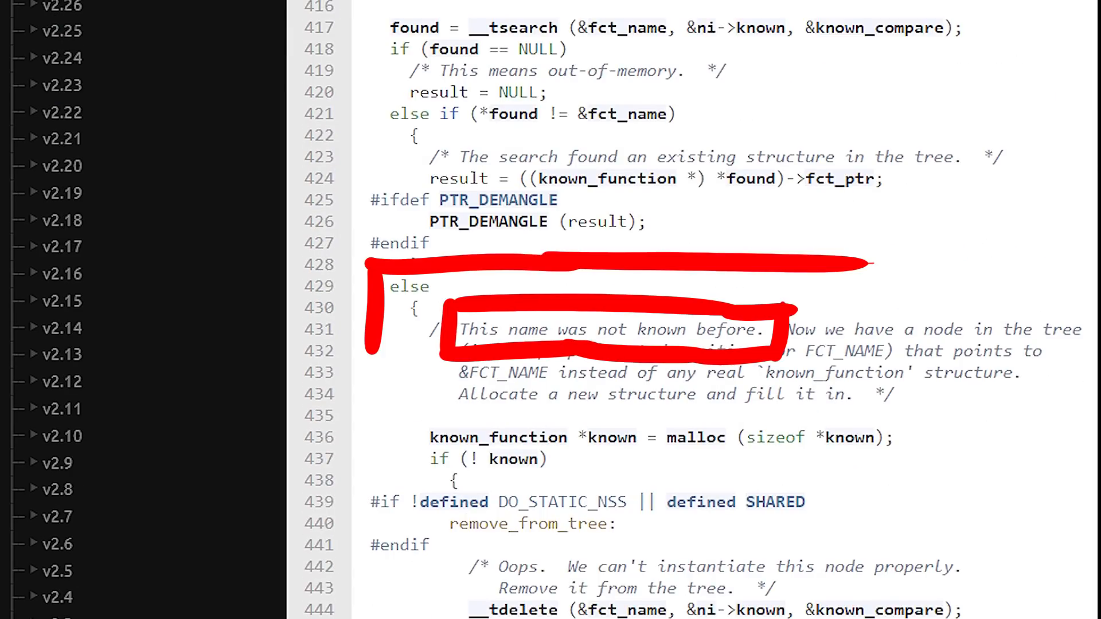
{"action": "scroll", "scroll_direction": "down", "scroll_amount": 3}
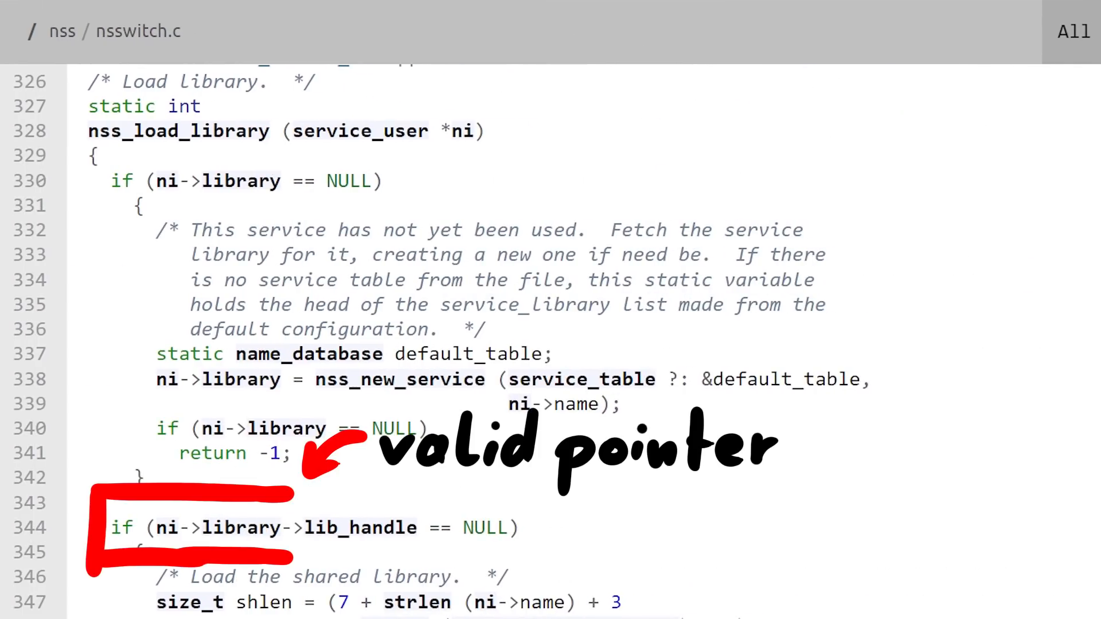
{"action": "scroll", "scroll_direction": "down", "scroll_amount": 3}
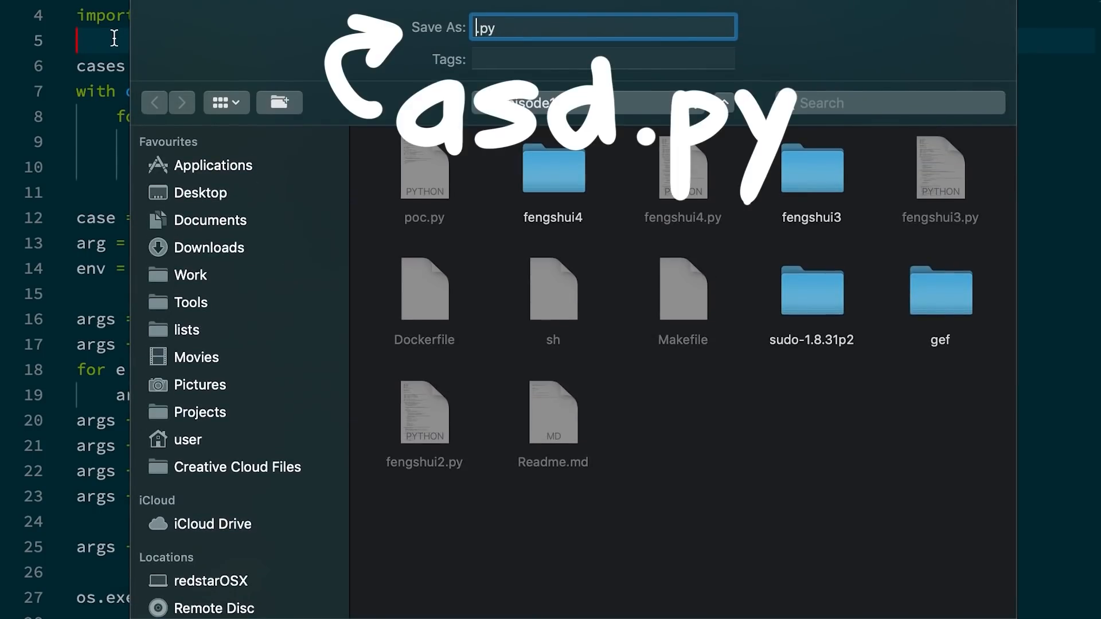
Name the new exploit script file asd.py in the Save As dialog.
{"action": "type", "text": "asd"}
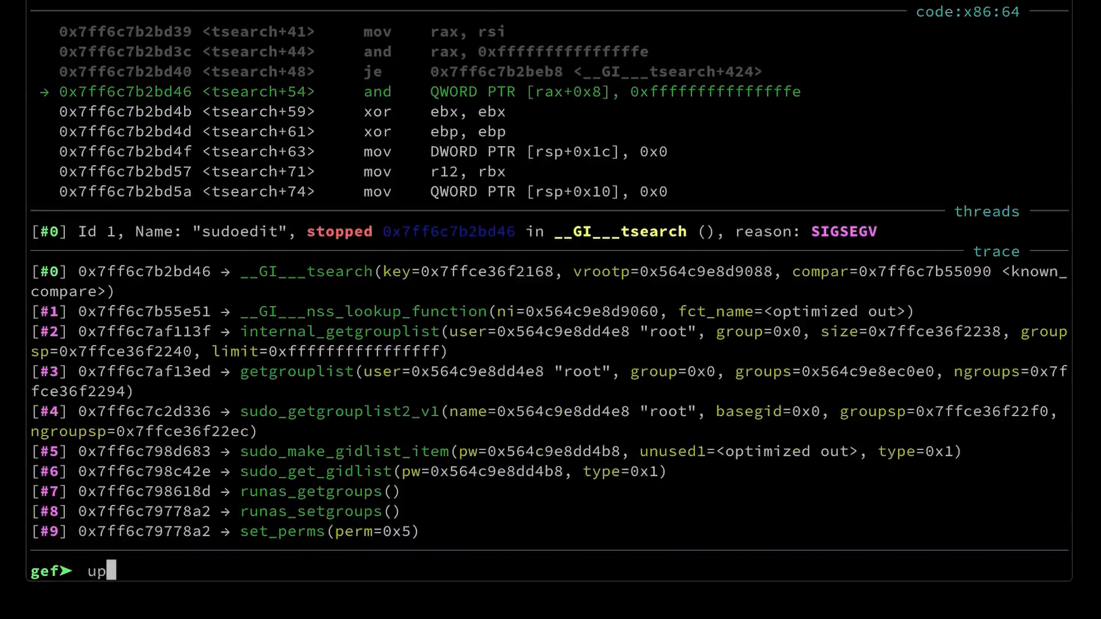
Move up to the __GI___nss_lookup_function frame and dump the *ni service_user struct.
{"action": "key", "text": "Return"}
{"action": "type", "text": "p *ni"}
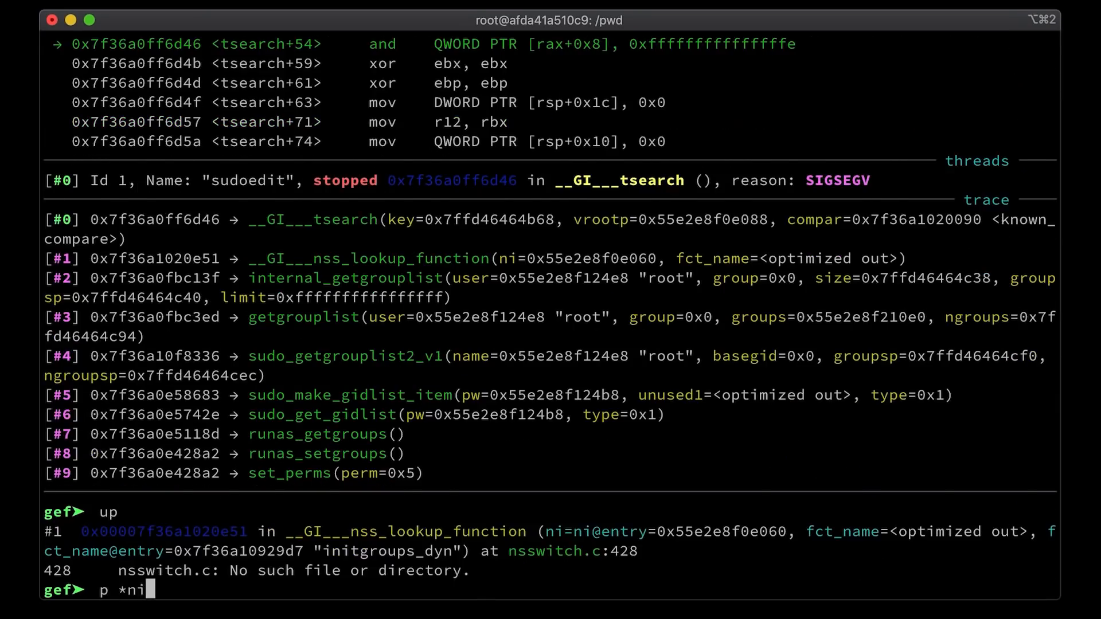
{"action": "key", "text": "Return"}
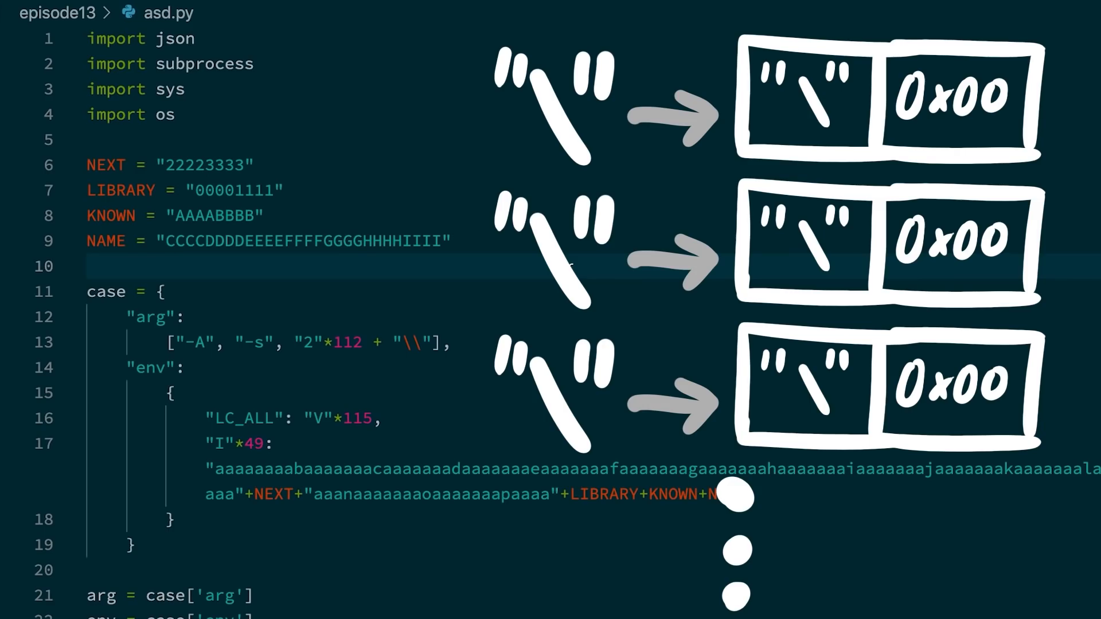
Scroll through asd.py's NEXT, LIBRARY, KNOWN and NAME payload edits.
{"action": "scroll", "scroll_direction": "down", "scroll_amount": 3}
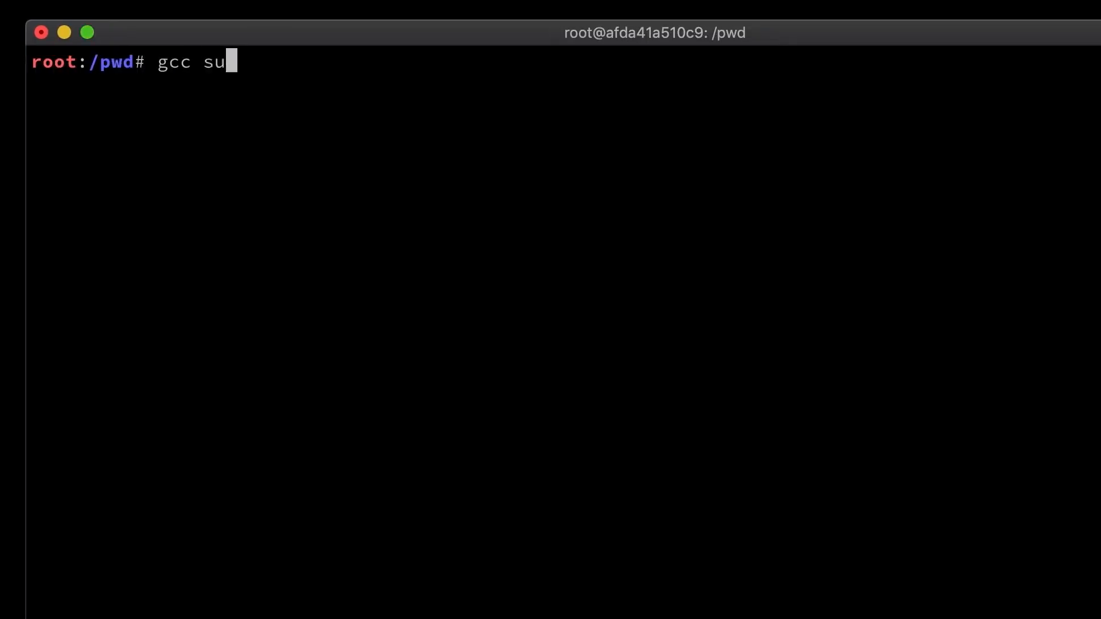
Compile sudoenv.c with gcc sudoenv.c -o su at the root shell.
{"action": "type", "text": "doenv.c -o su"}
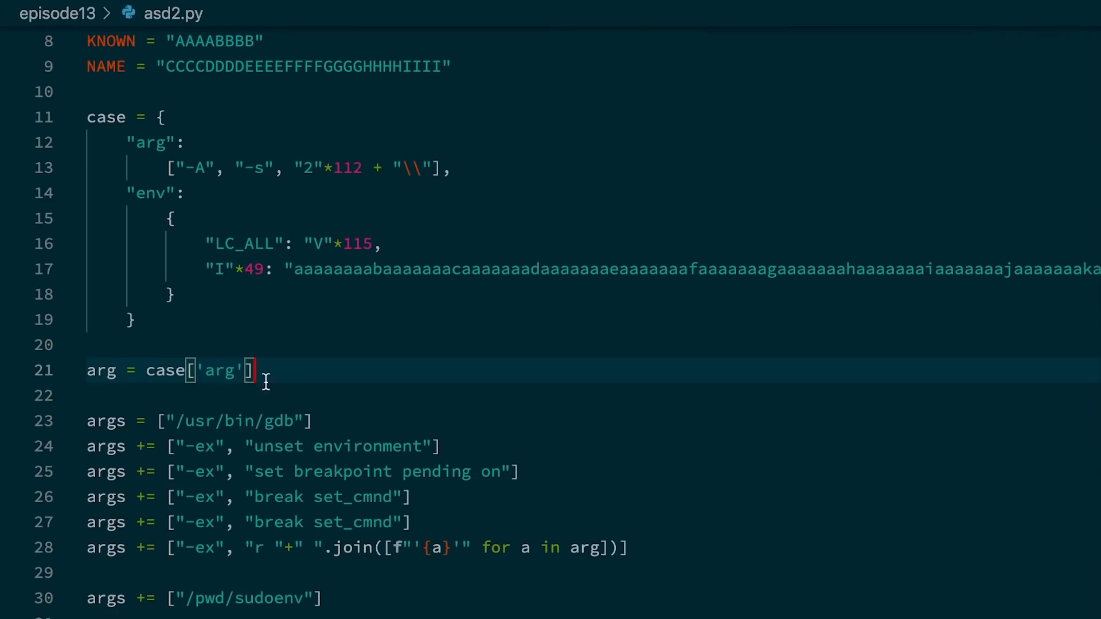
Drop the 'arg' key from case in asd2.py and define arg as an empty list.
{"action": "type", "text": "en"}
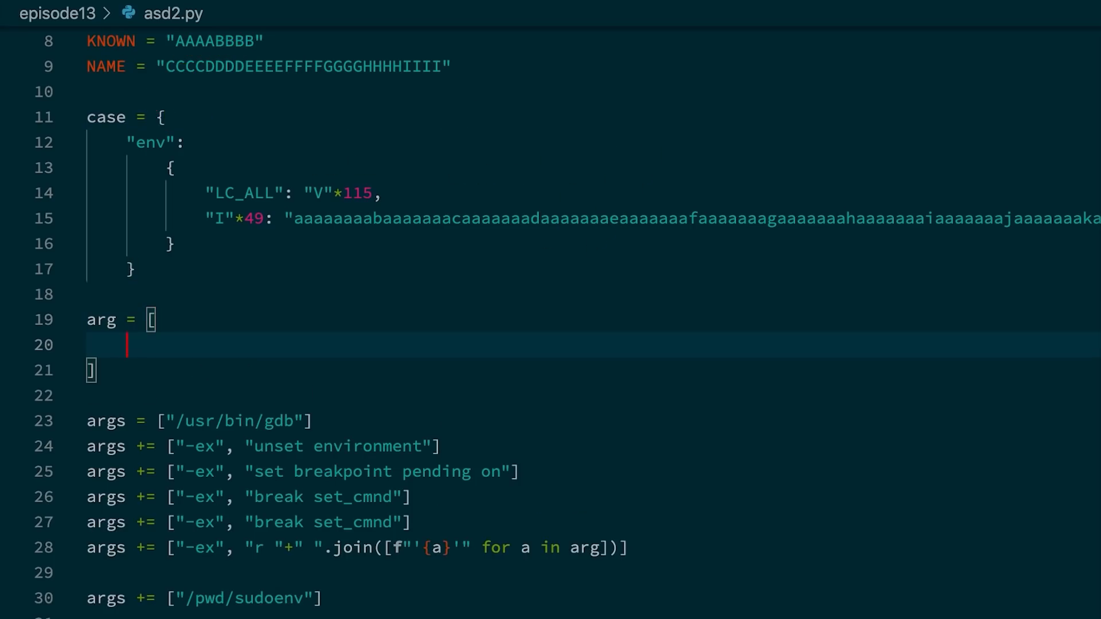
{"action": "mouse_move", "coordinate": [206, 200]}
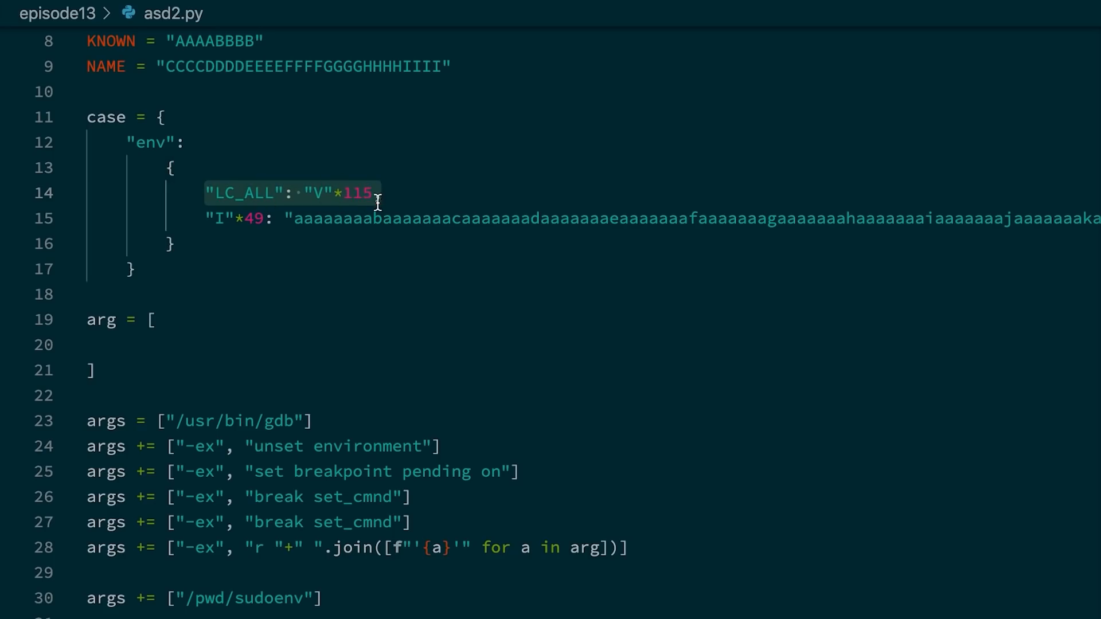
{"action": "left_click", "coordinate": [204, 344]}
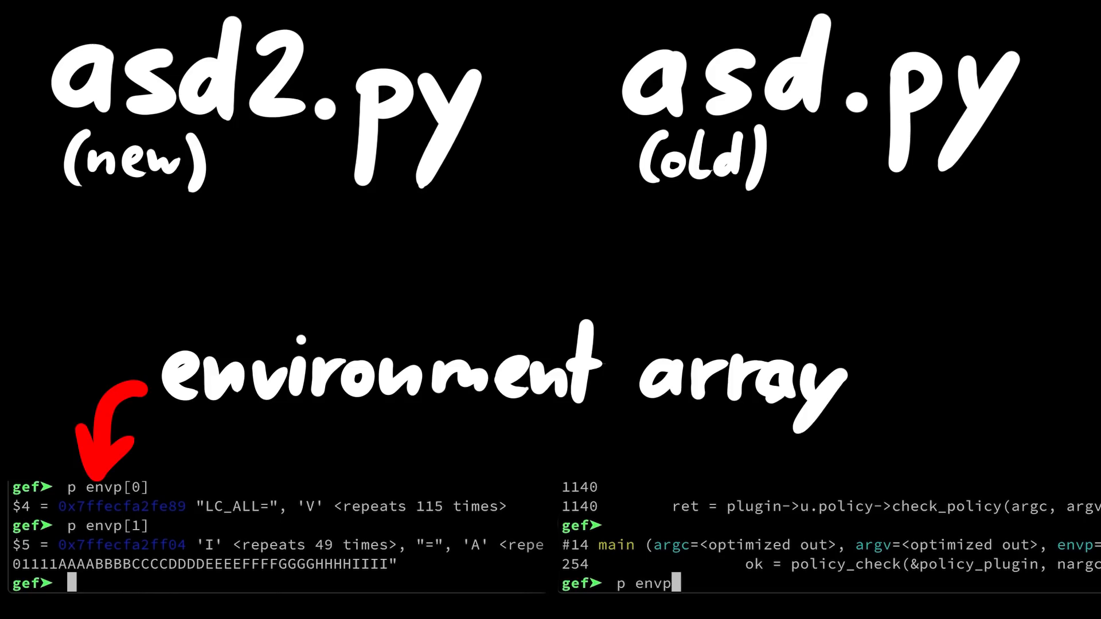
Print envp[0] and envp[1], showing LC_ALL with 115 V's and the I-variable string.
{"action": "key", "text": "Return"}
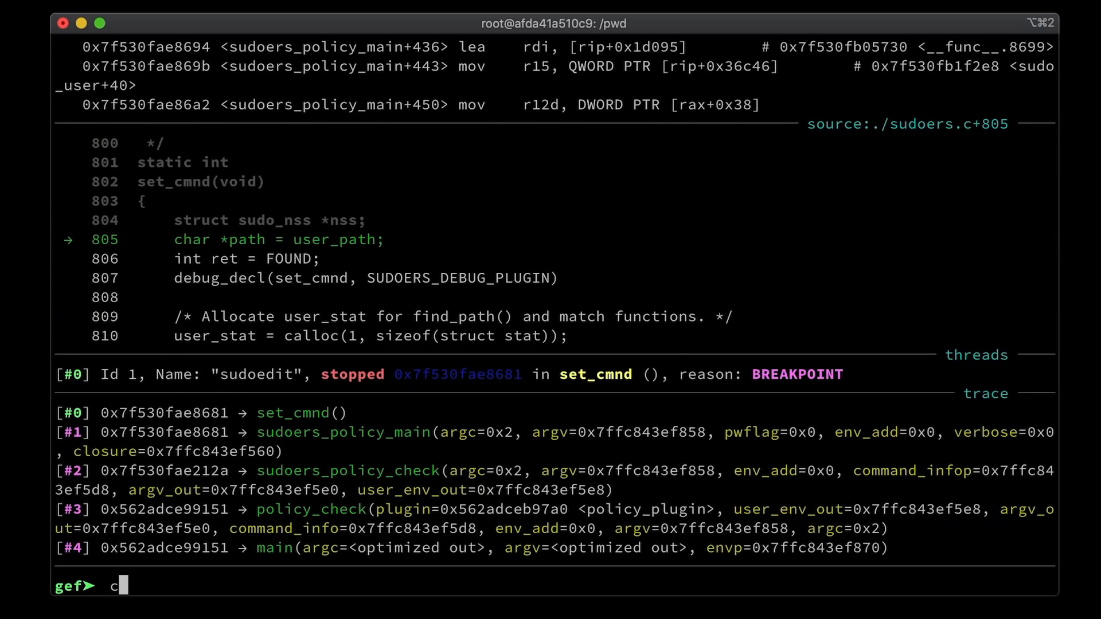
Continue to the __GI___tsearch SIGSEGV, select __GI___nss_lookup_function, quit GDB, and type python3 asd2.py.
{"action": "key", "text": "Return"}
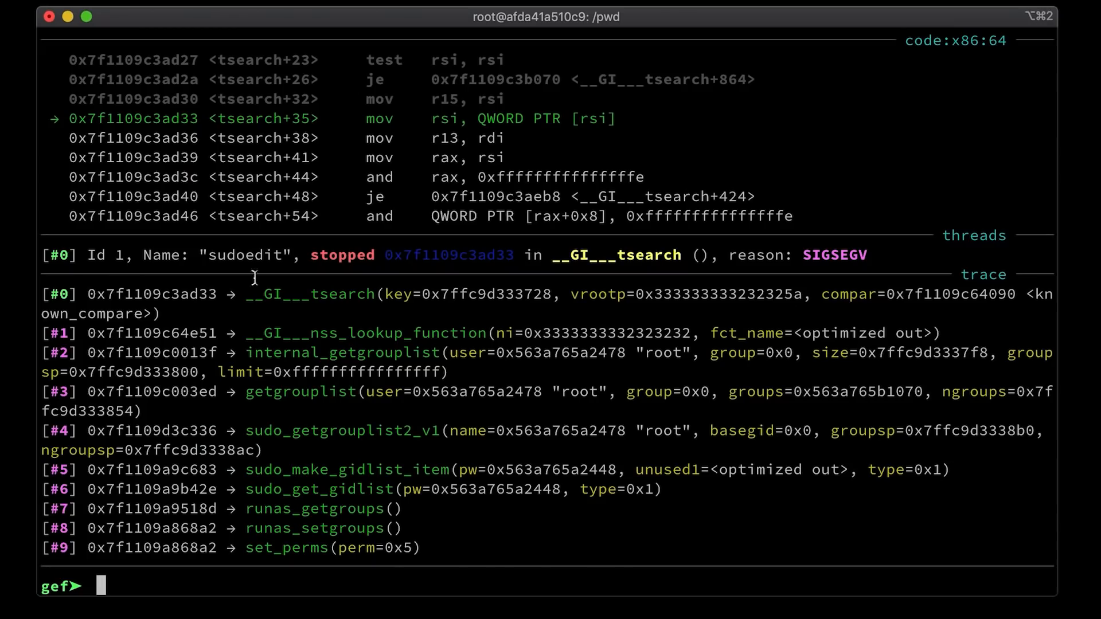
{"action": "double_click", "coordinate": [365, 332]}
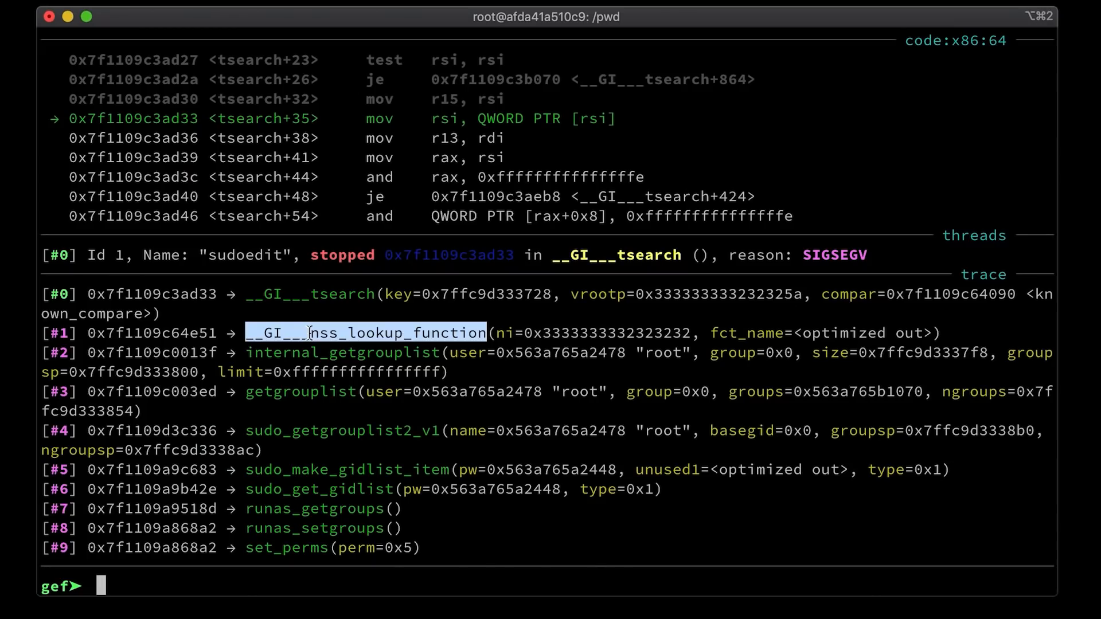
{"action": "type", "text": "quit"}
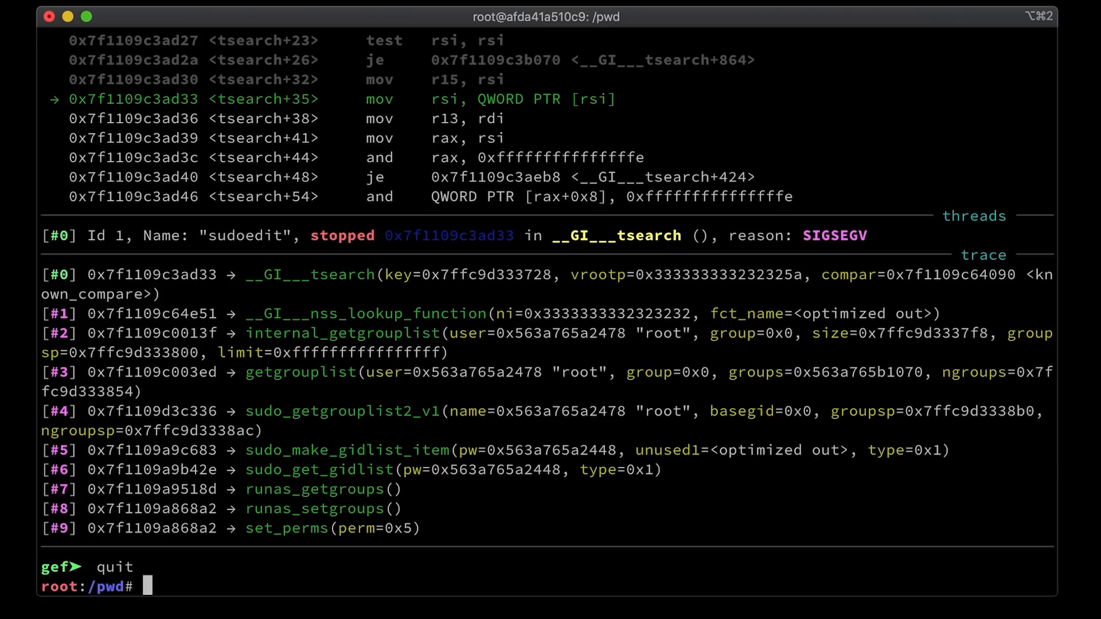
{"action": "type", "text": "python3 asd2.py"}
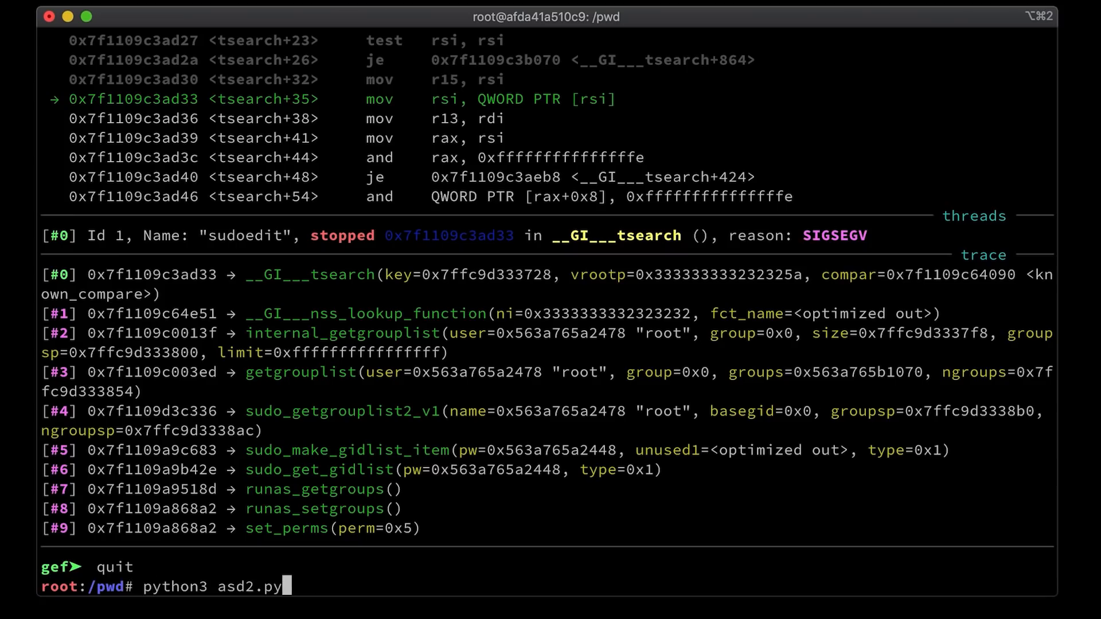
Rerun asd2.py and continue sudoedit to the __GI___nss_lookup_function breakpoint.
{"action": "key", "text": "Return"}
{"action": "type", "text": "c"}
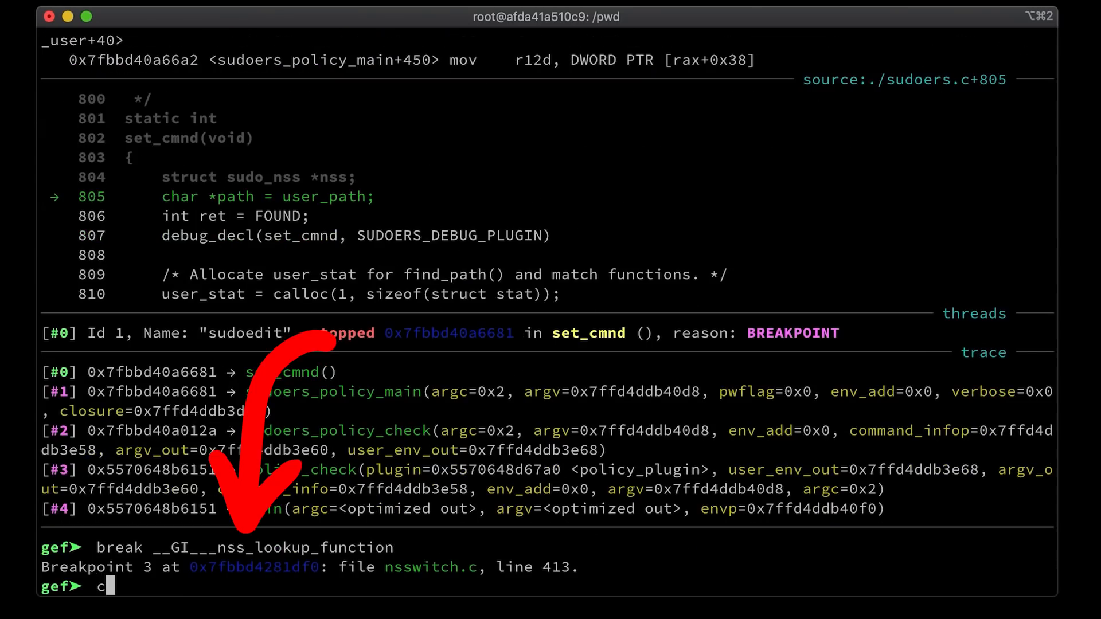
{"action": "key", "text": "Return"}
{"action": "type", "text": "p *ni"}
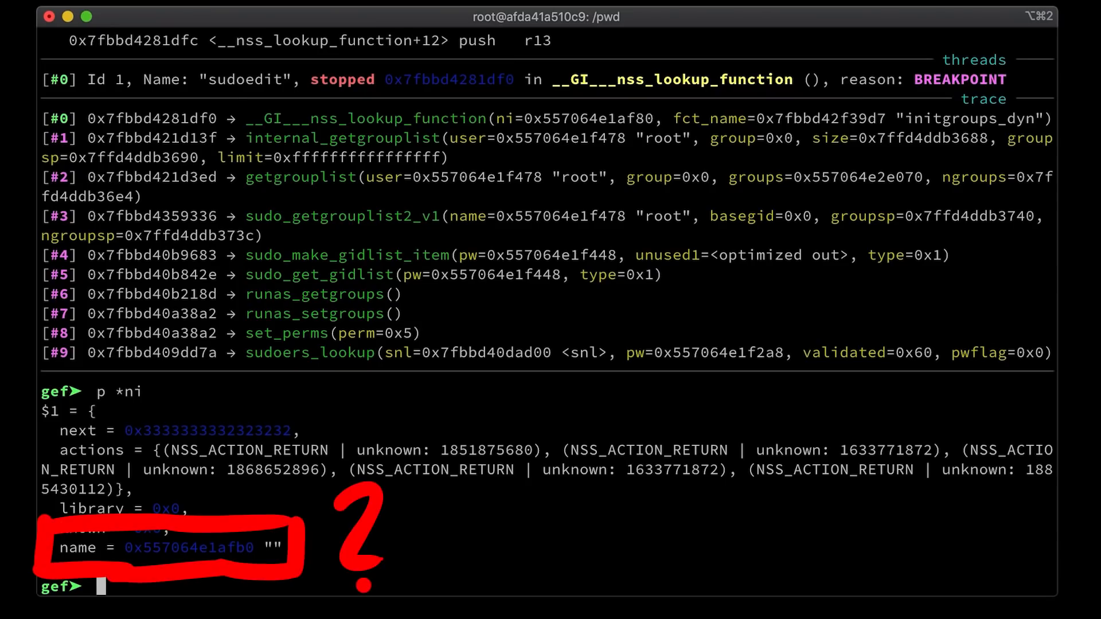
{"action": "mouse_move", "coordinate": [500, 302]}
{"action": "type", "text": "ni"}
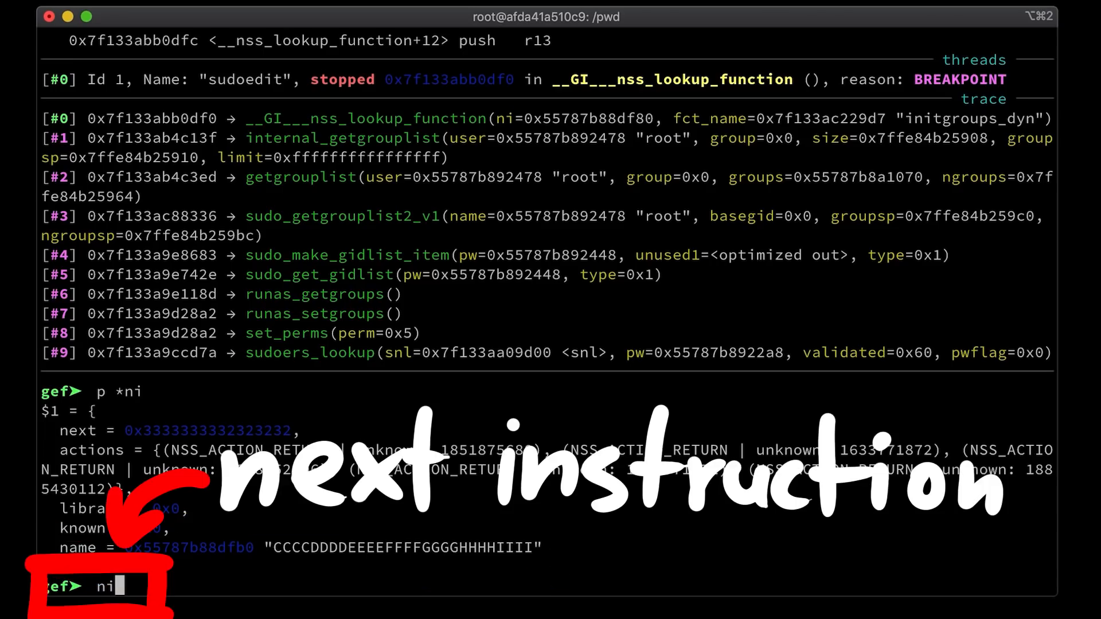
Single-step one instruction inside the NSS lookup with ni.
{"action": "key", "text": "Return"}
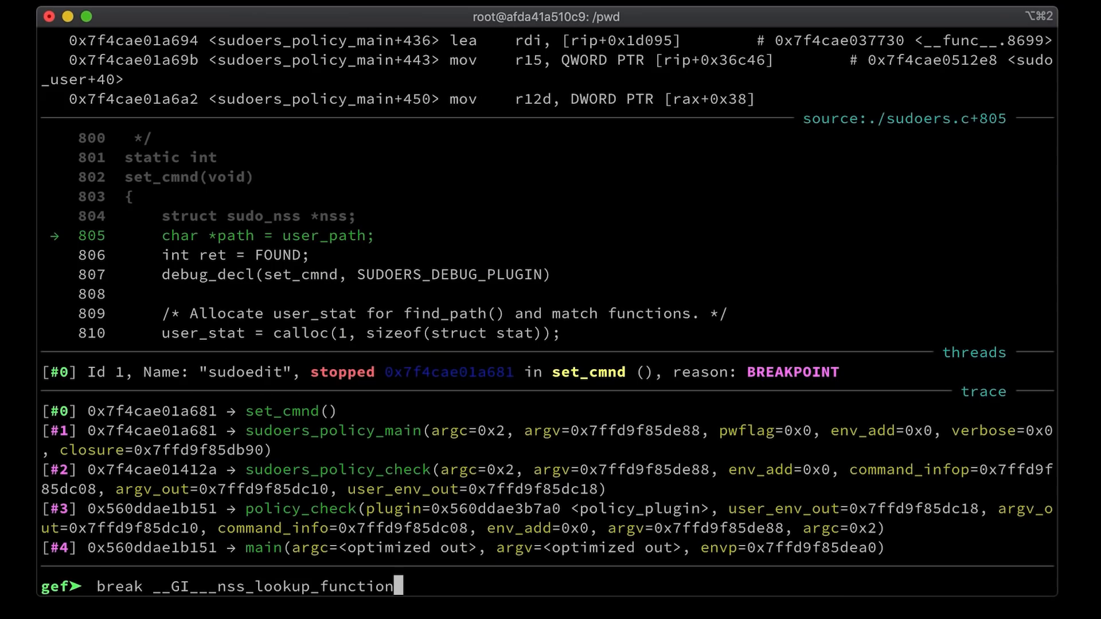
Break on __GI___nss_lookup_function, then single-step its first instruction with ni.
{"action": "key", "text": "Return"}
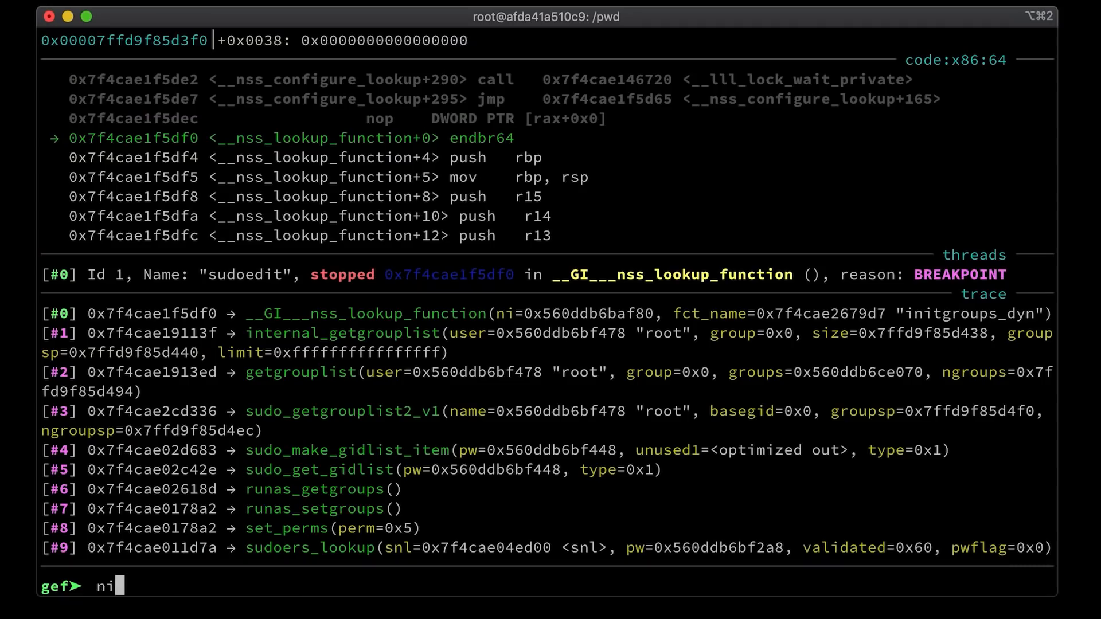
{"action": "key", "text": "Return"}
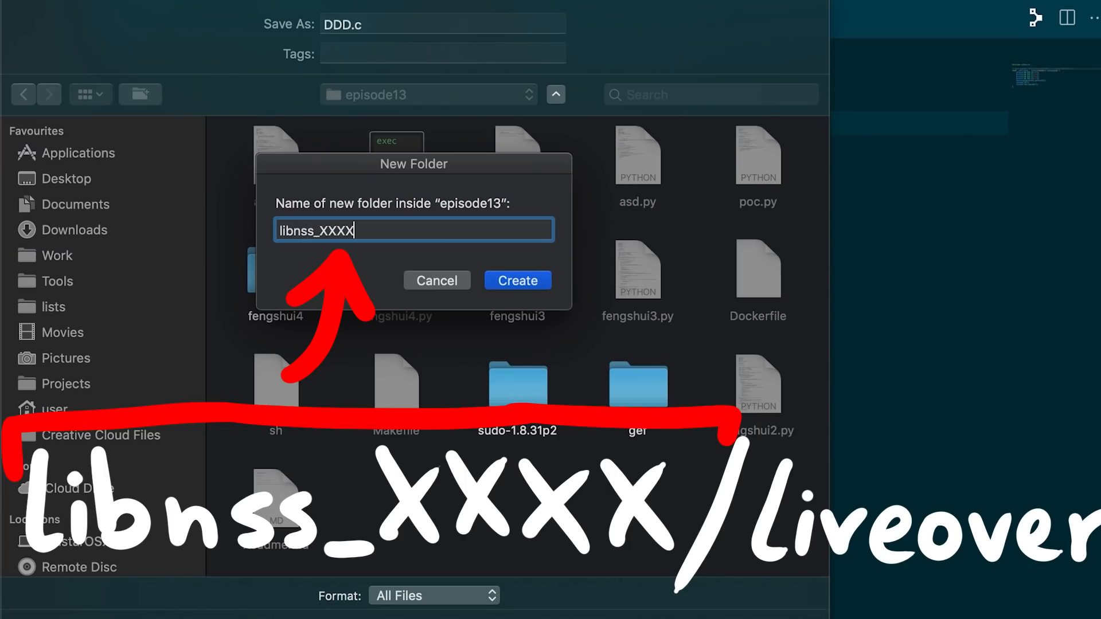
Create a new libnss_XXXX folder in the Save dialog.
{"action": "left_click", "coordinate": [517, 281]}
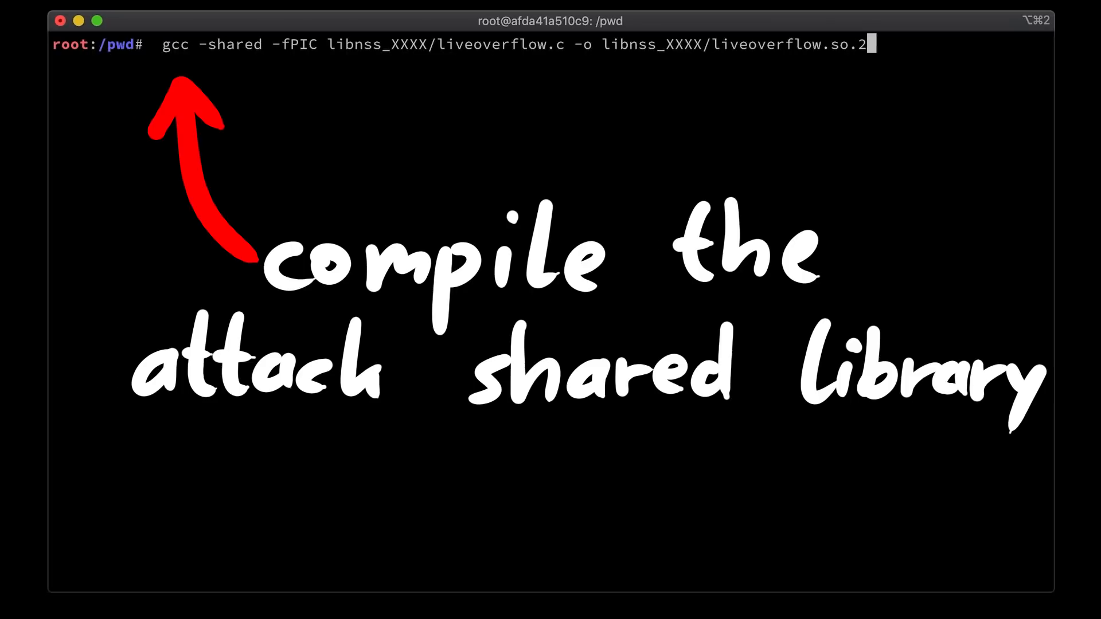
Compile libnss_XXXX/liveoverflow.so.2 with gcc, rerun python3 asd2.py, and continue past the dlopen stop.
{"action": "key", "text": "Return"}
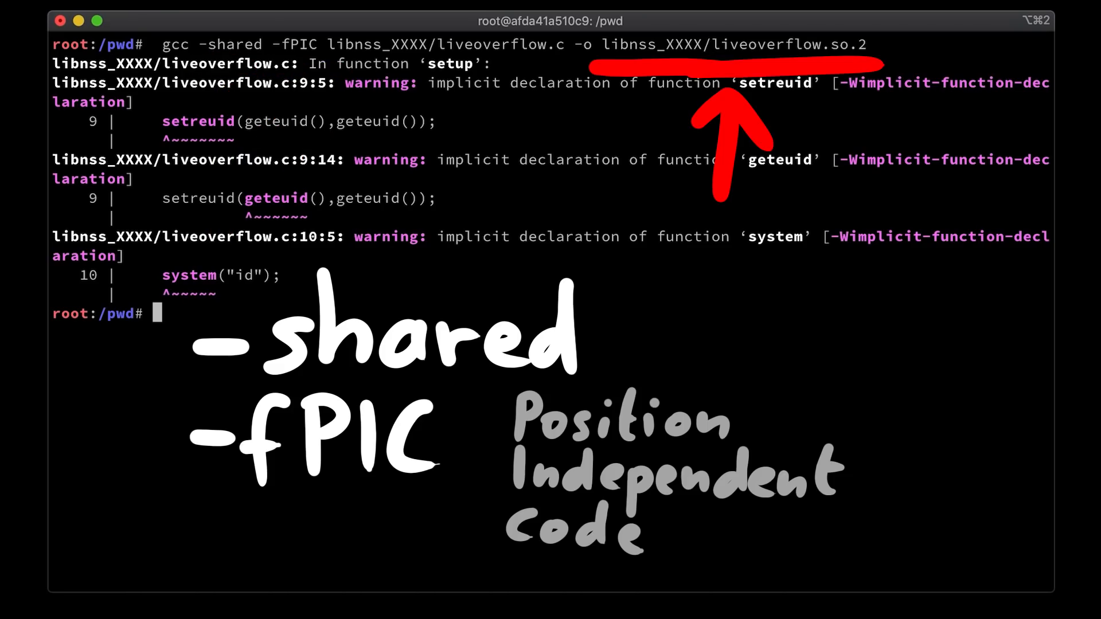
{"action": "type", "text": "python3 asd2.py"}
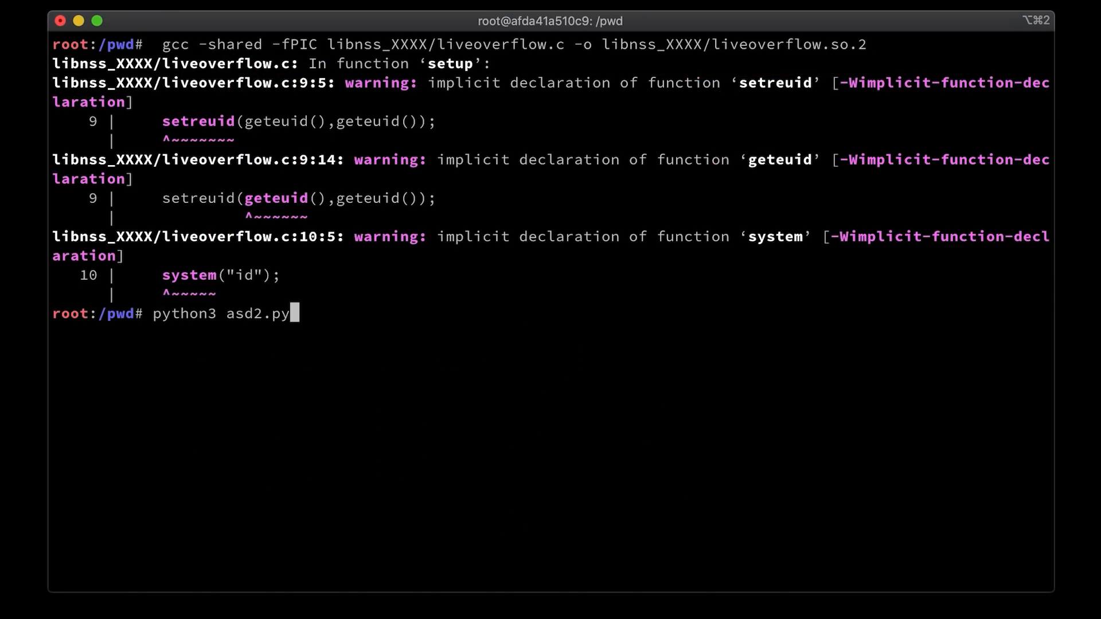
{"action": "key", "text": "Return"}
{"action": "type", "text": "continue"}
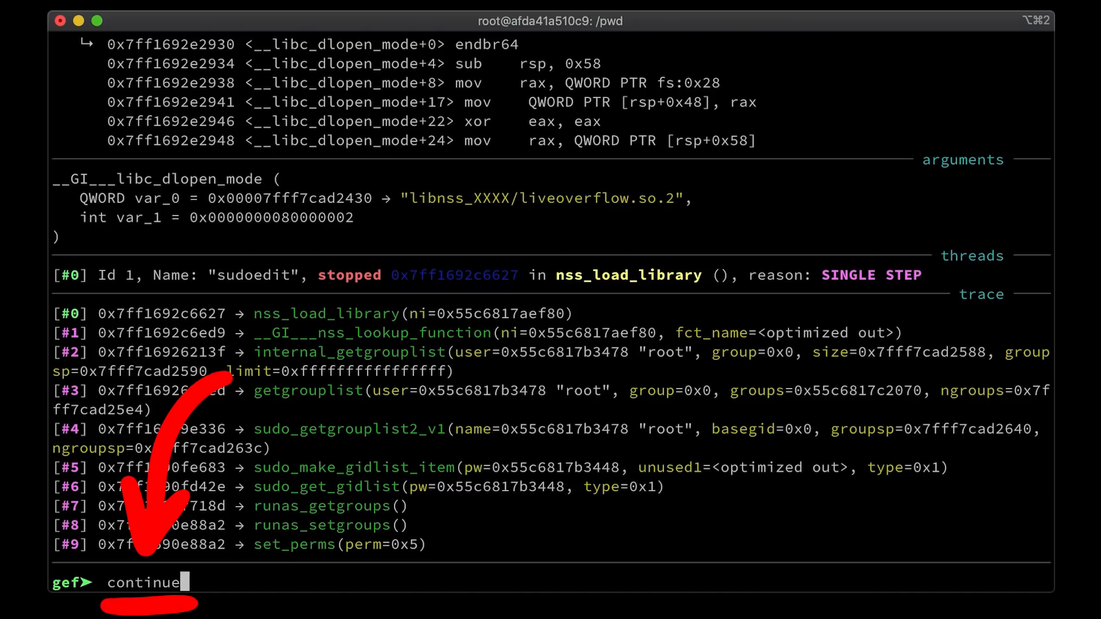
{"action": "key", "text": "Return"}
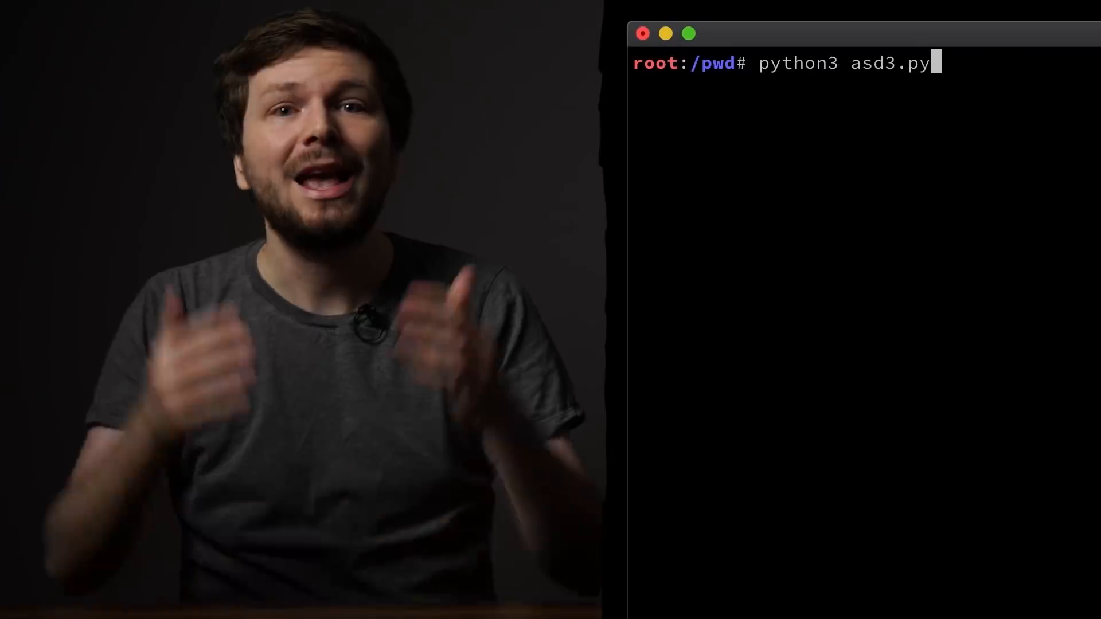
Run python3 asd3.py, getting WE DID IT! and uid=0(root) gid=0(root).
{"action": "key", "text": "Return"}
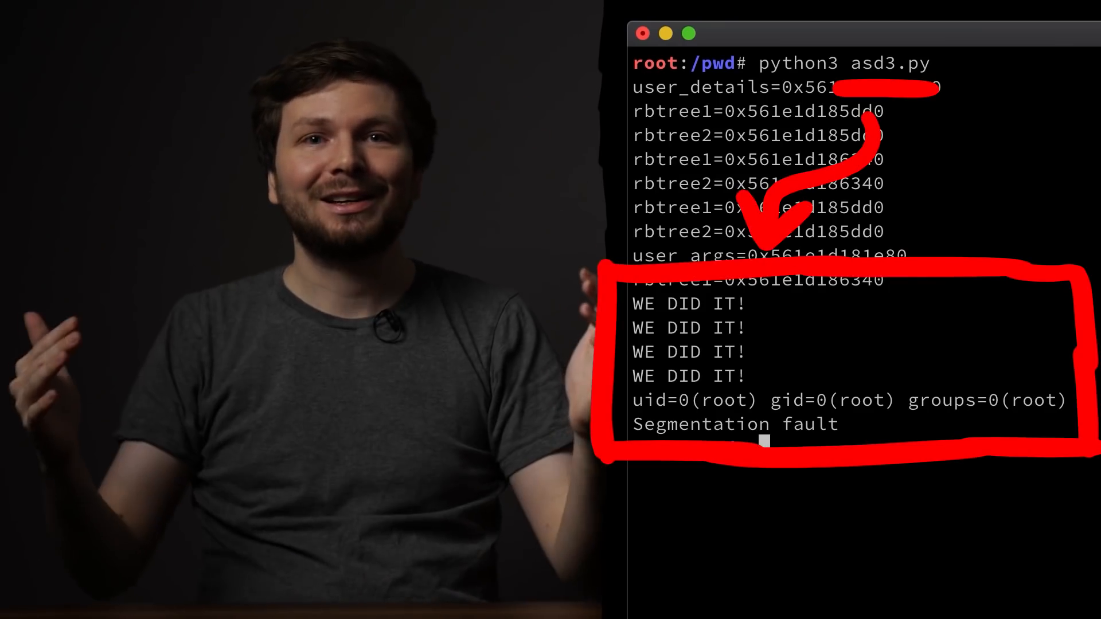